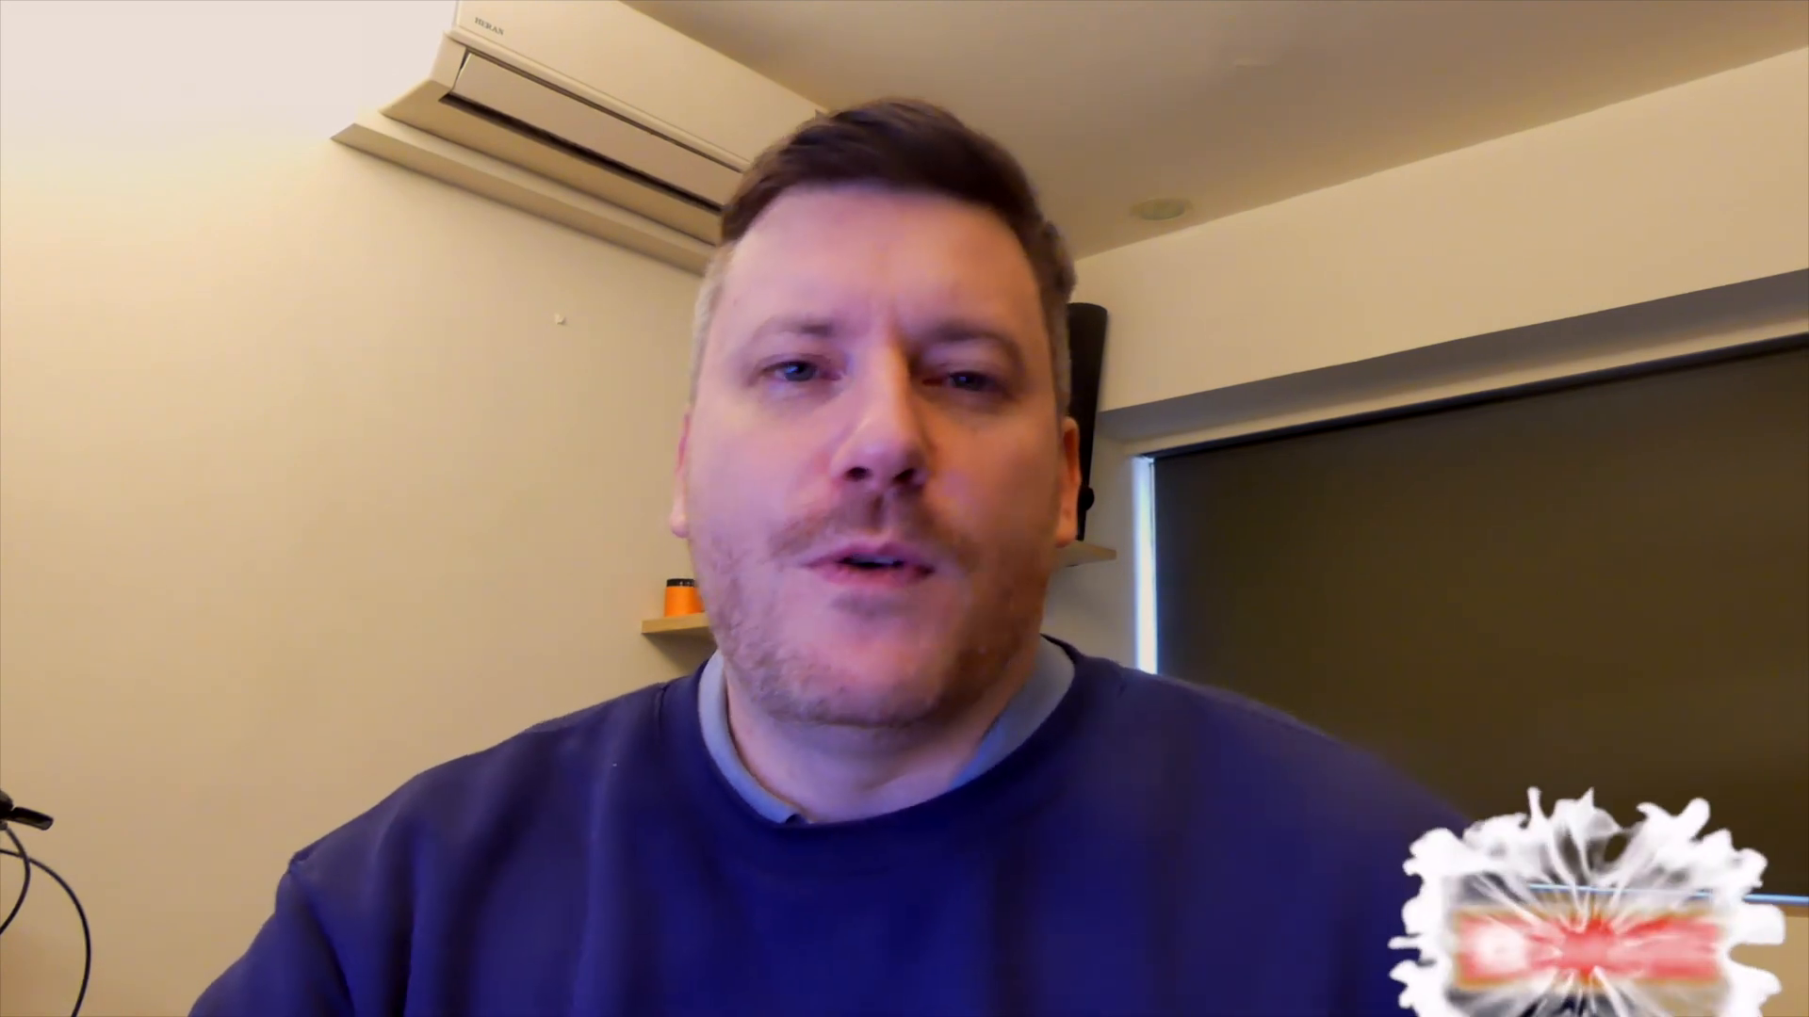
{"action": "left_click", "coordinate": [1545, 950]}
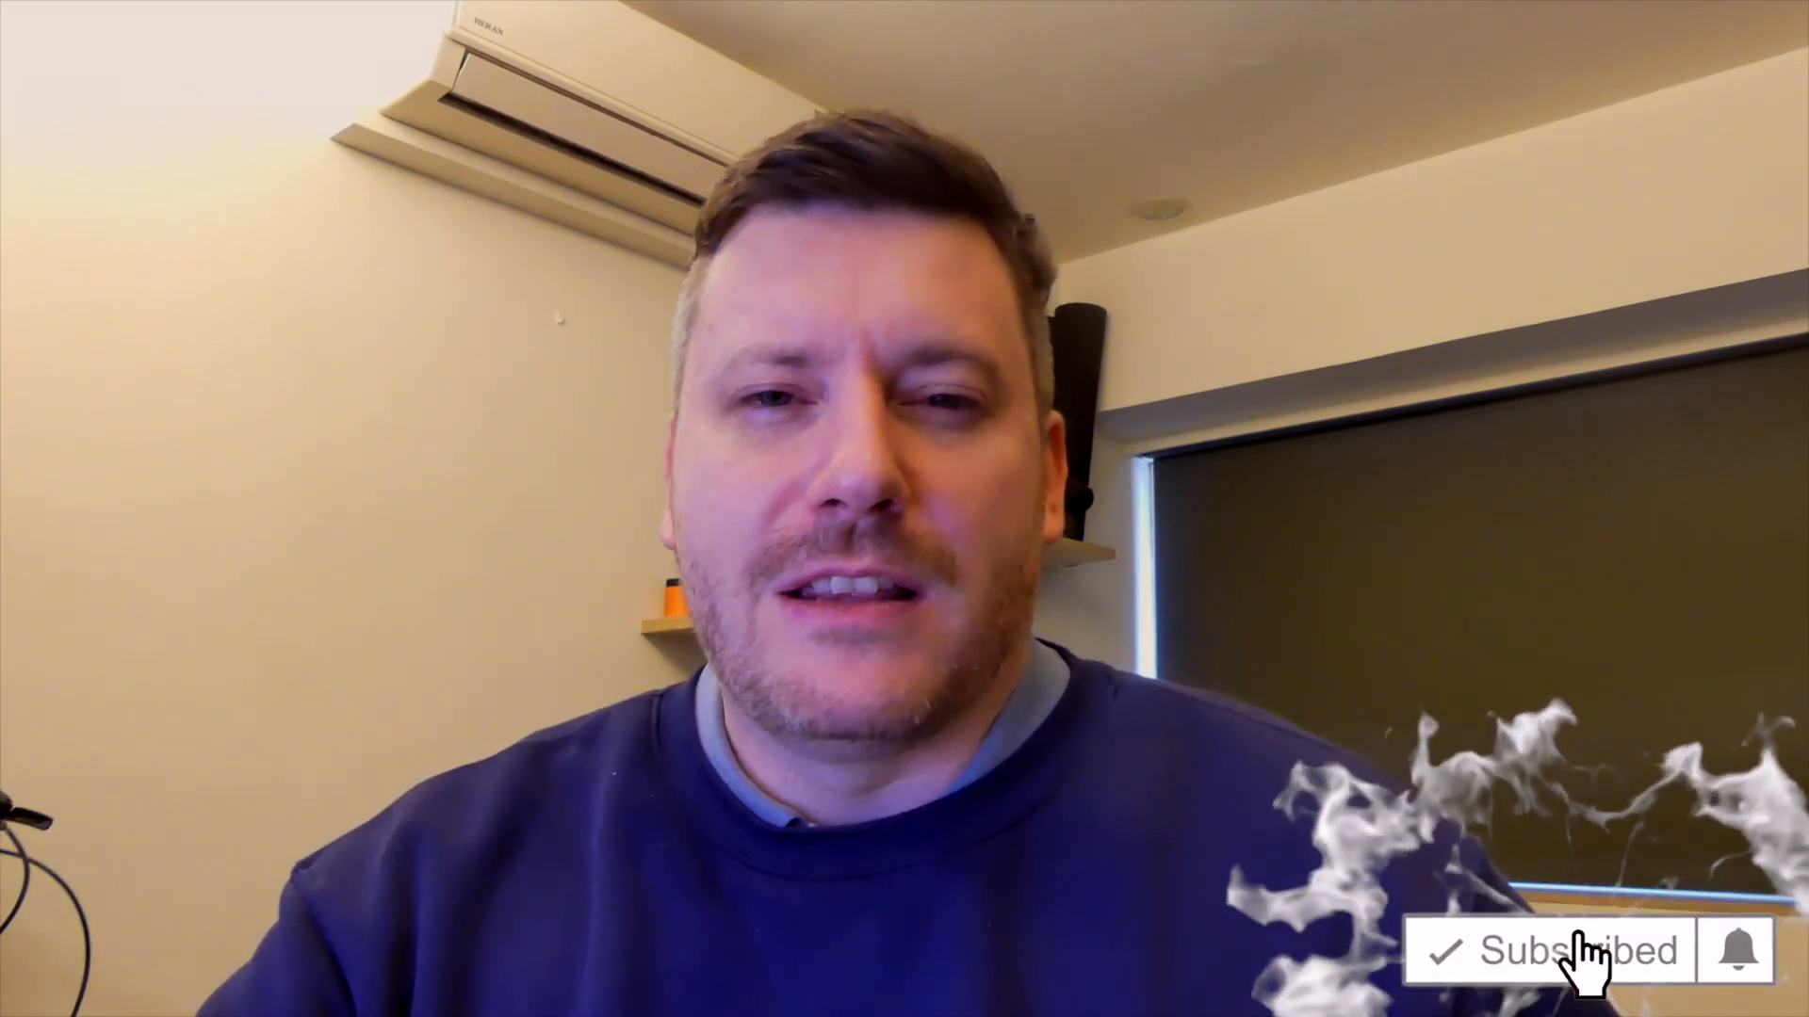